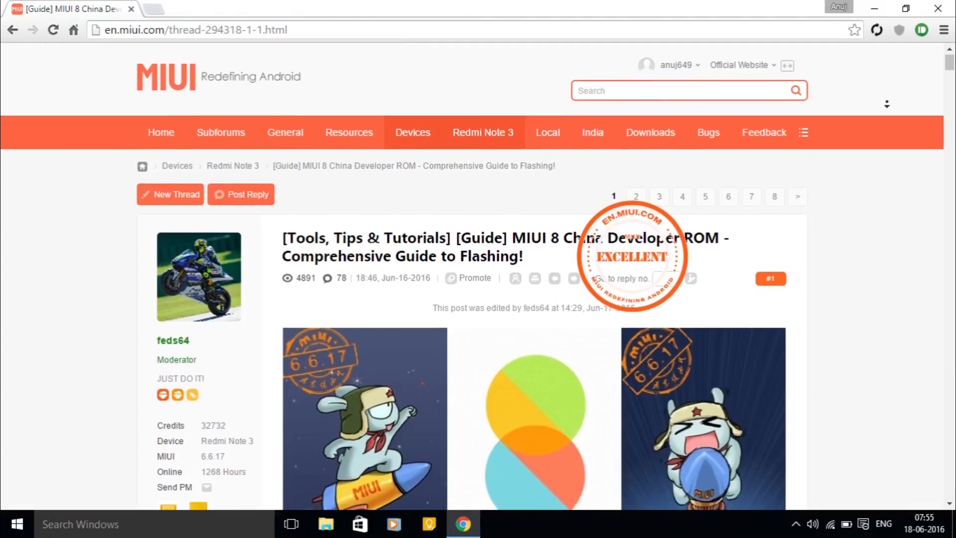
Step: Scroll the MIUI 8 flashing guide down to the Fastboot method download links
{"action": "scroll", "scroll_direction": "down", "scroll_amount": 3}
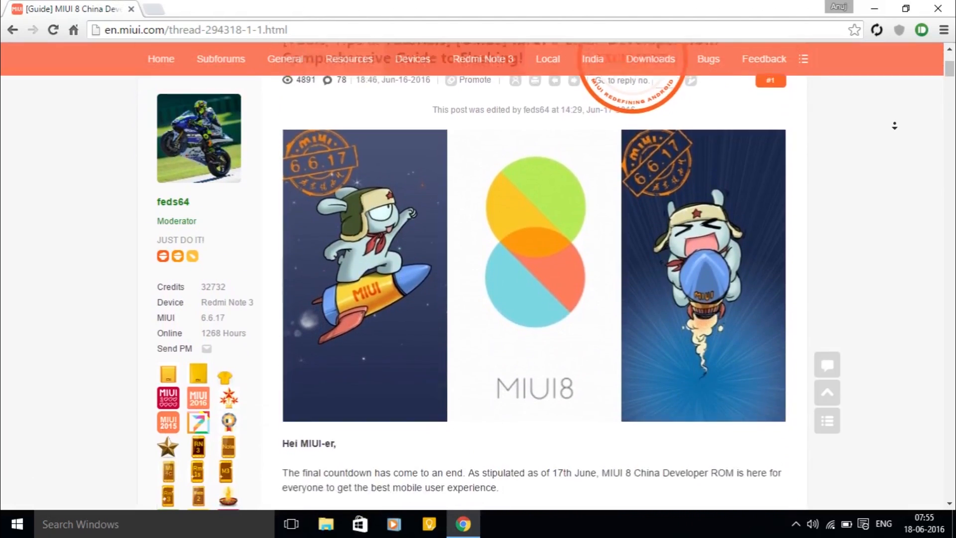
{"action": "scroll", "scroll_direction": "down", "scroll_amount": 3}
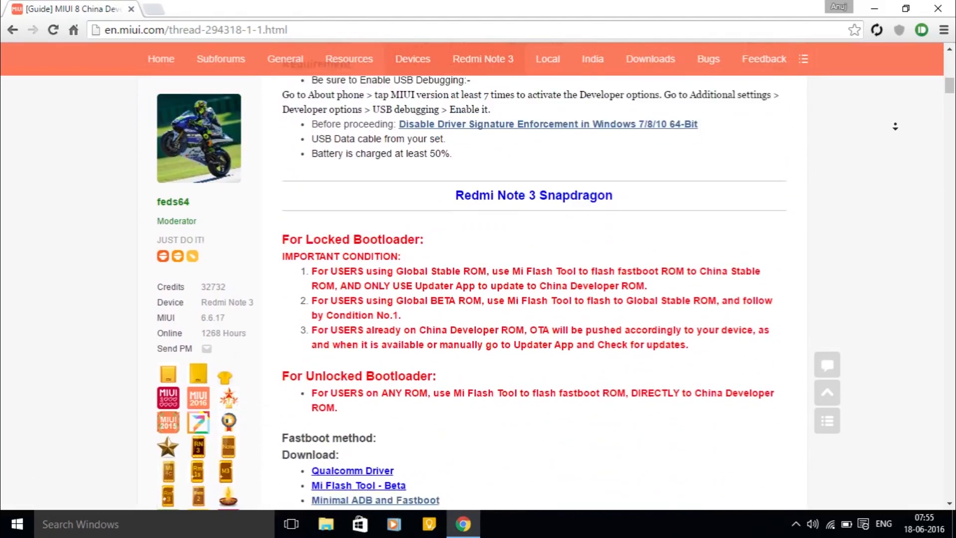
{"action": "scroll", "scroll_direction": "down", "scroll_amount": 3}
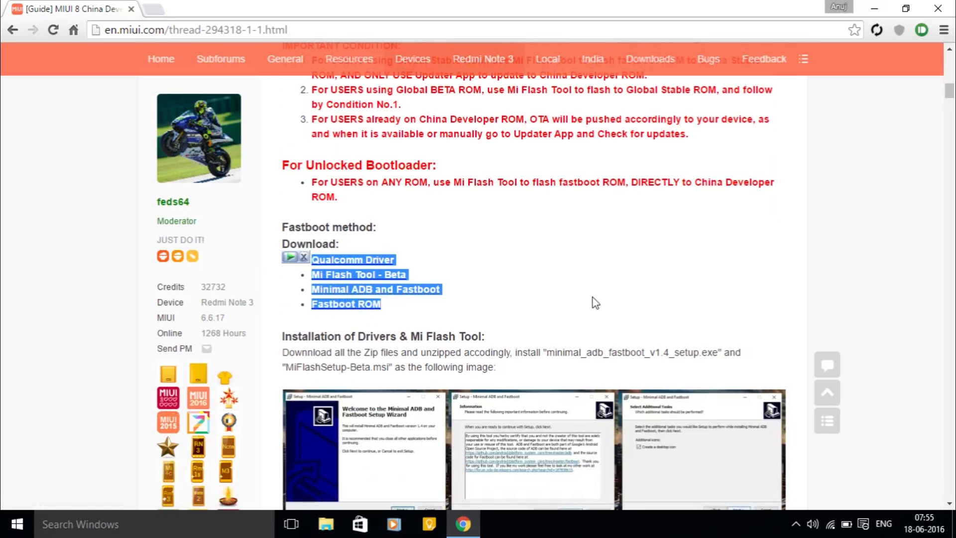
Step: Install Minimal ADB and Fastboot 1.4 with the default location and shortcuts folder
{"action": "double_click", "coordinate": [205, 180]}
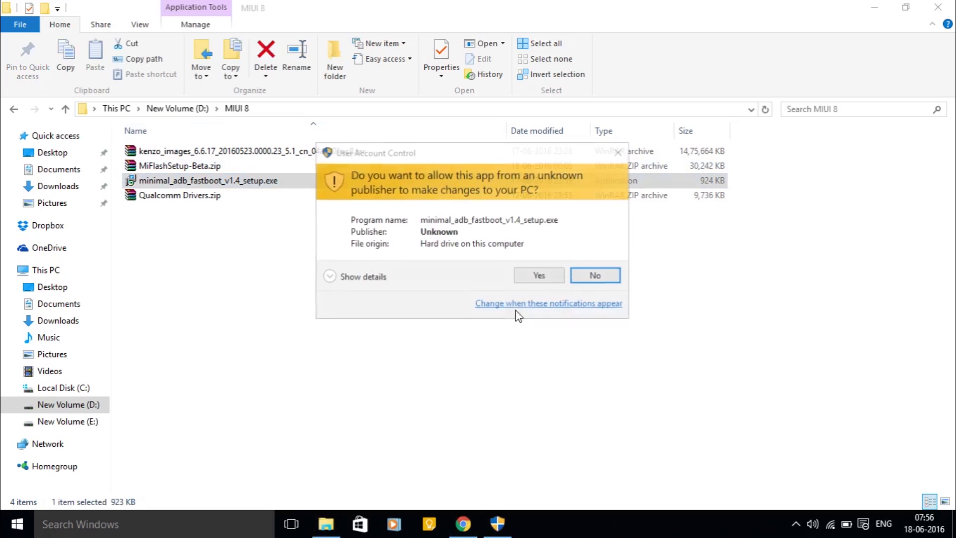
{"action": "left_click", "coordinate": [537, 275]}
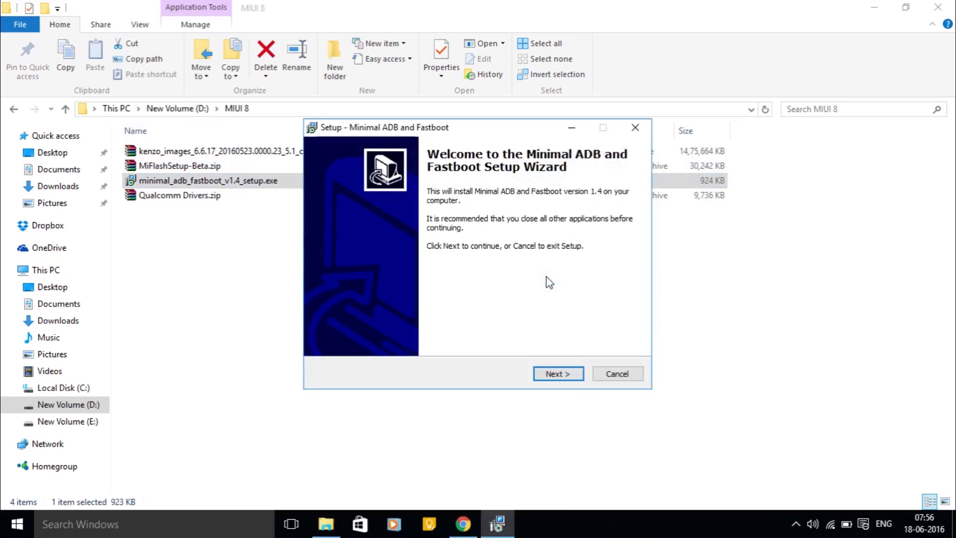
{"action": "left_click", "coordinate": [556, 372]}
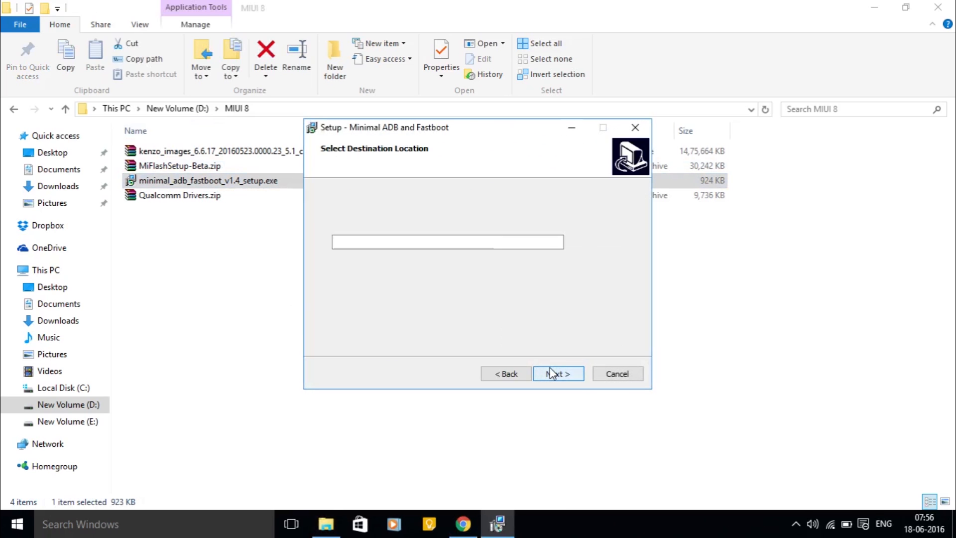
{"action": "left_click", "coordinate": [557, 372]}
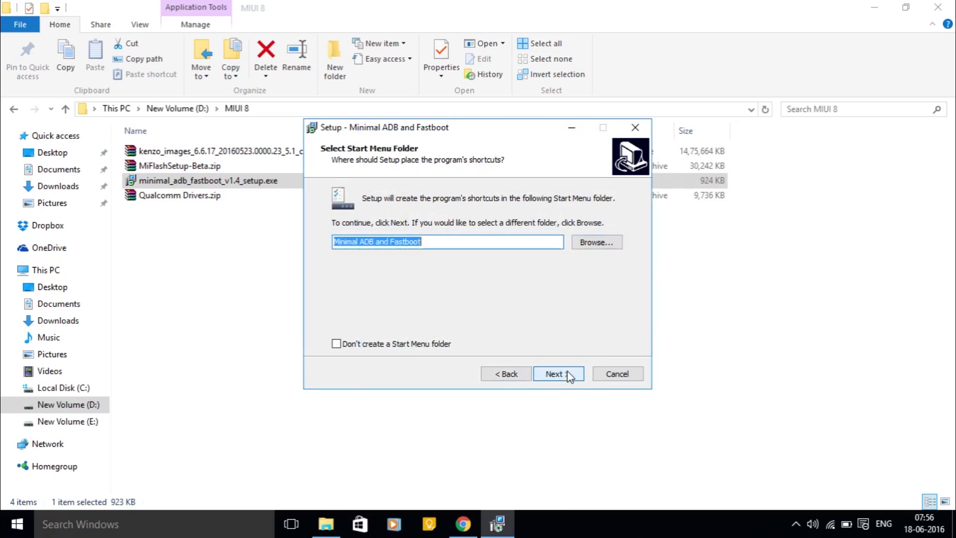
{"action": "left_click", "coordinate": [557, 372]}
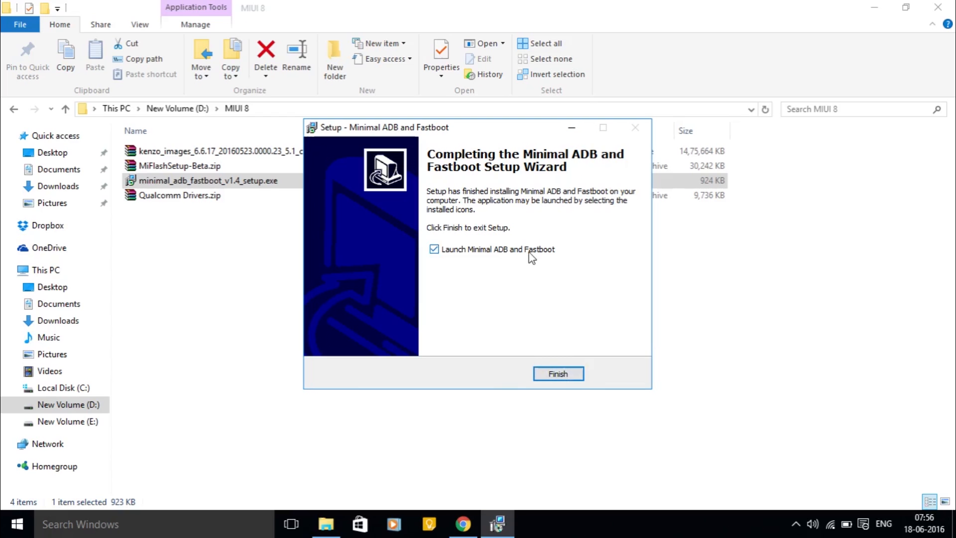
{"action": "left_click", "coordinate": [557, 374]}
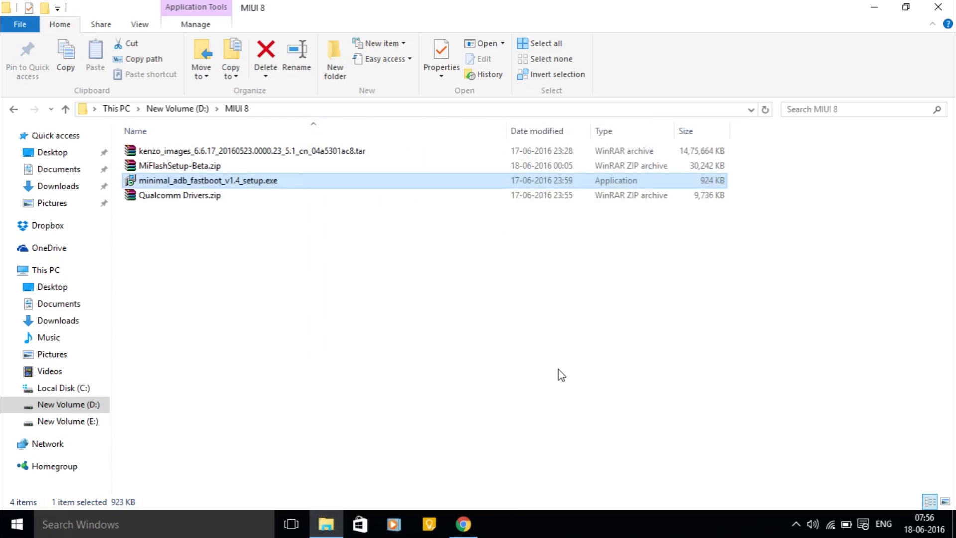
Step: Extract MiFlashSetup-Beta.zip and run the XiaoMiFlash installer until installation completes
{"action": "right_click", "coordinate": [179, 166]}
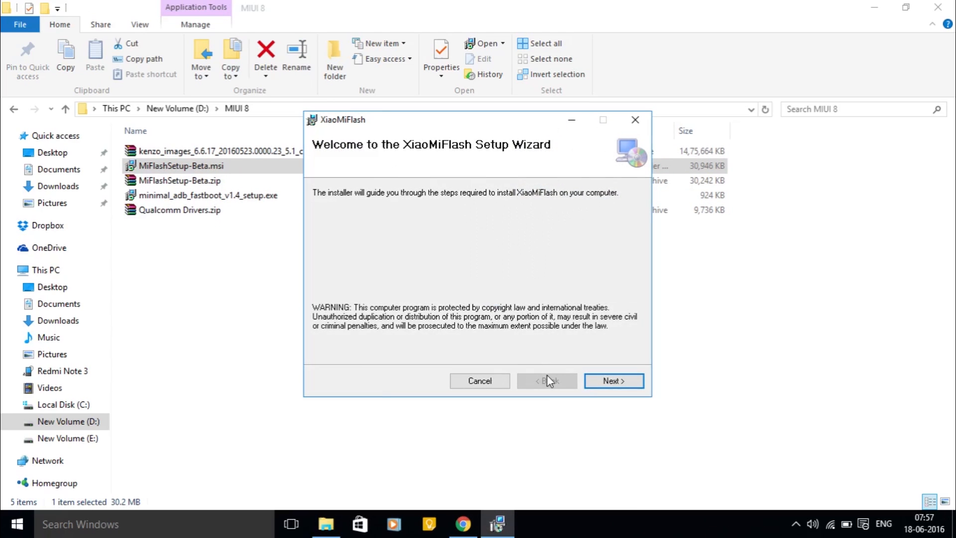
{"action": "left_click", "coordinate": [613, 380]}
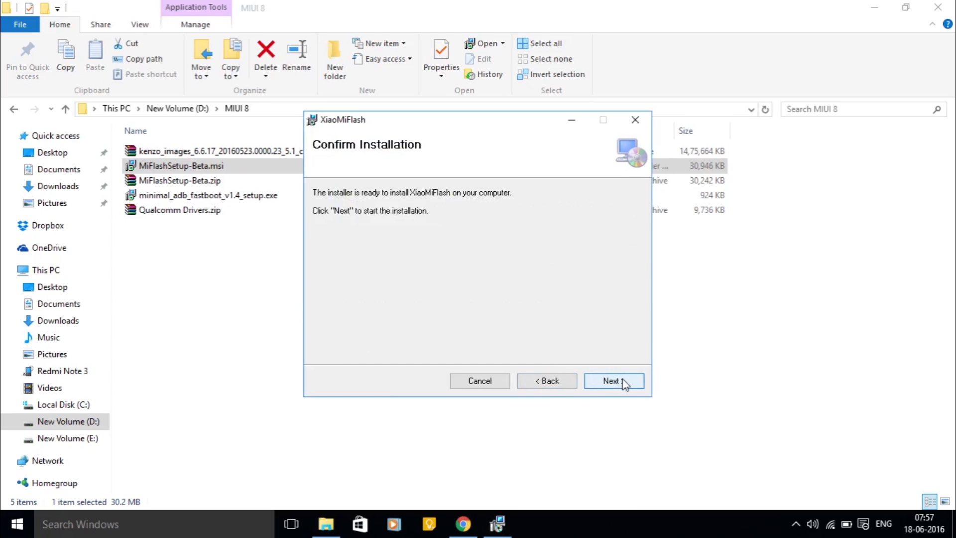
{"action": "left_click", "coordinate": [613, 381]}
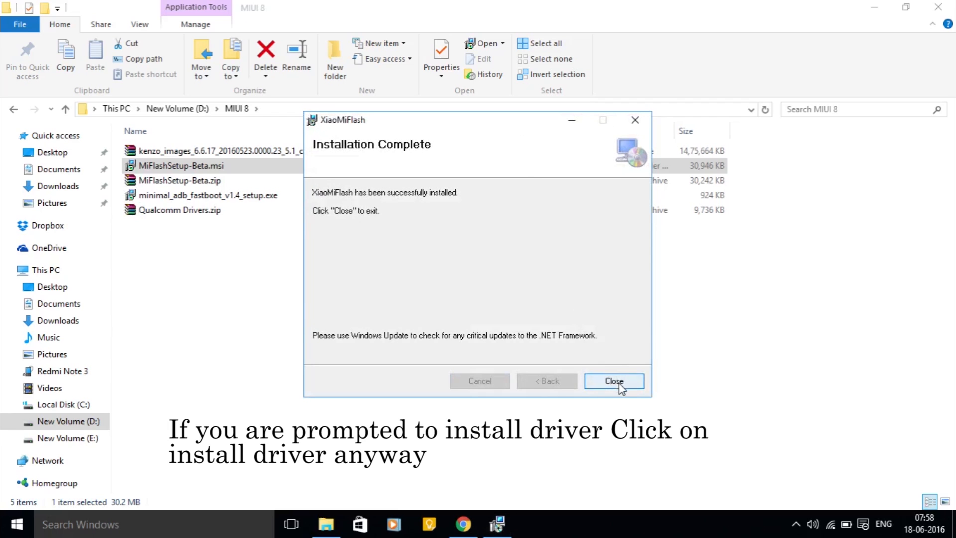
Step: Extract Qualcomm Drivers.zip into its own 'Qualcomm Drivers' folder
{"action": "right_click", "coordinate": [178, 209]}
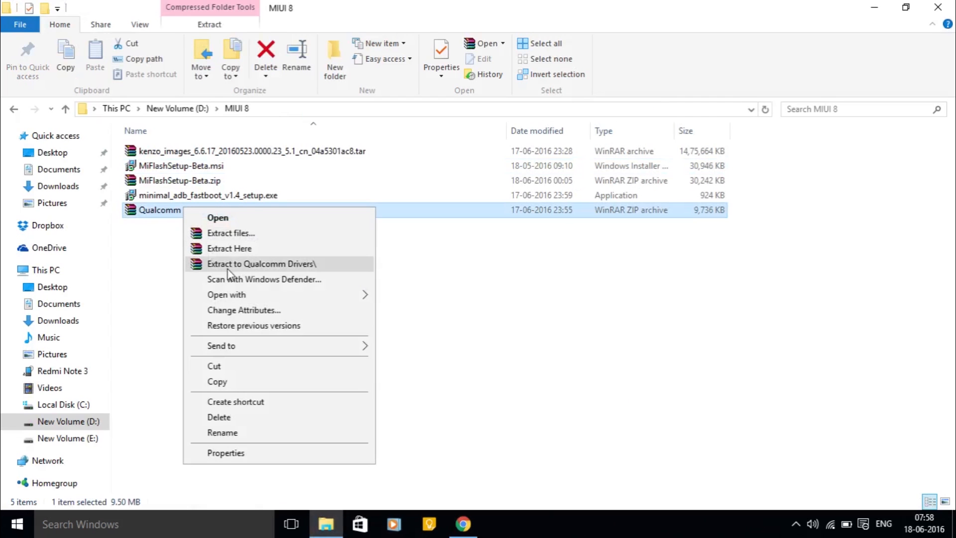
{"action": "left_click", "coordinate": [261, 263]}
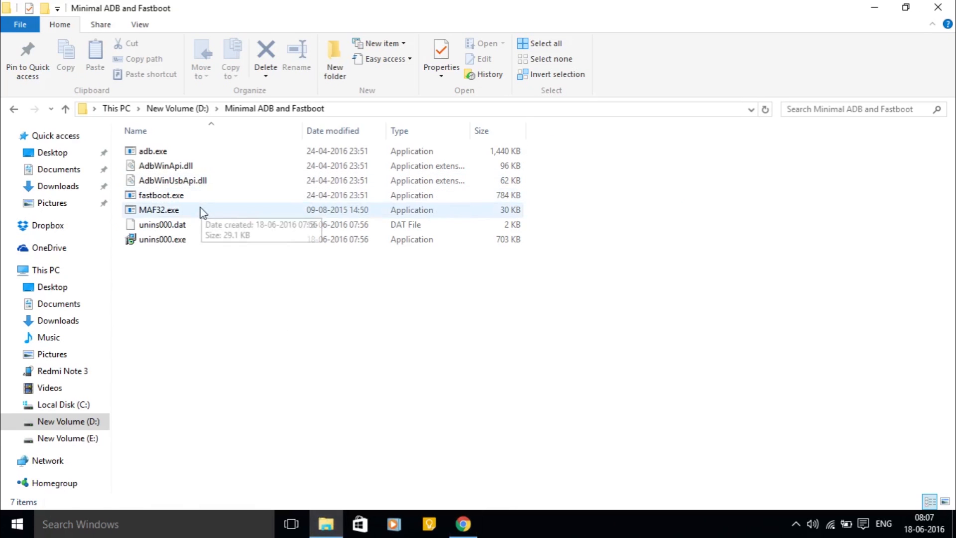
Step: Open a command prompt in the ADB folder and run 'adb reboot edl'
{"action": "double_click", "coordinate": [158, 209]}
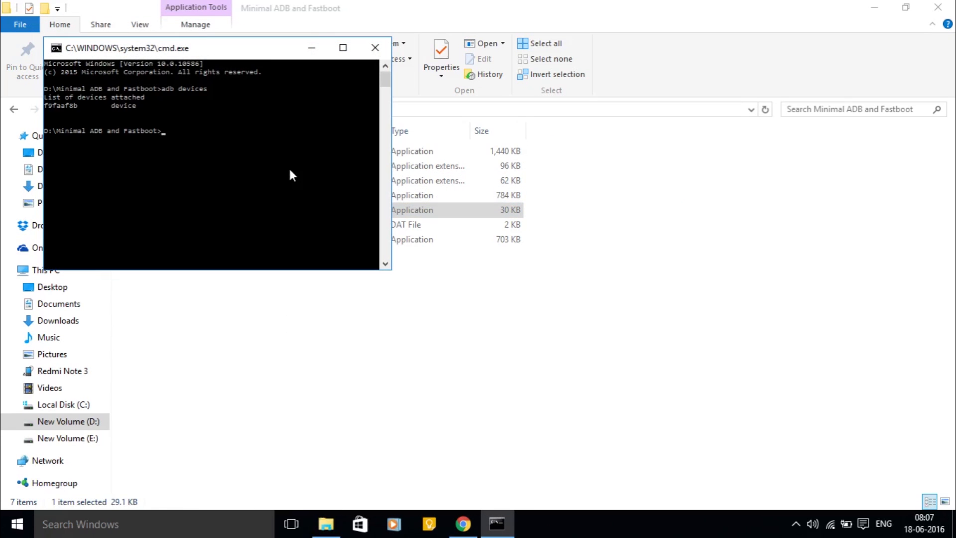
{"action": "type", "text": "adb reb"}
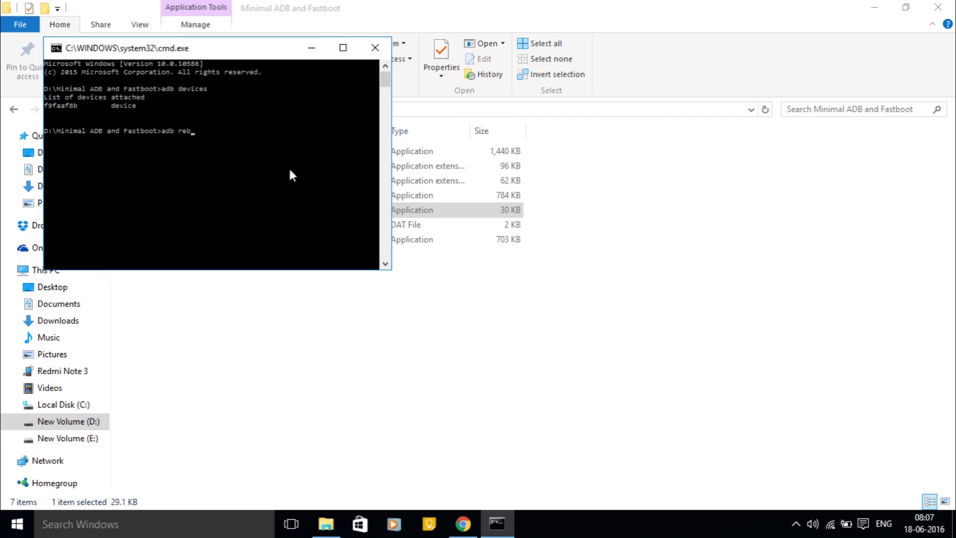
{"action": "type", "text": "oot edl"}
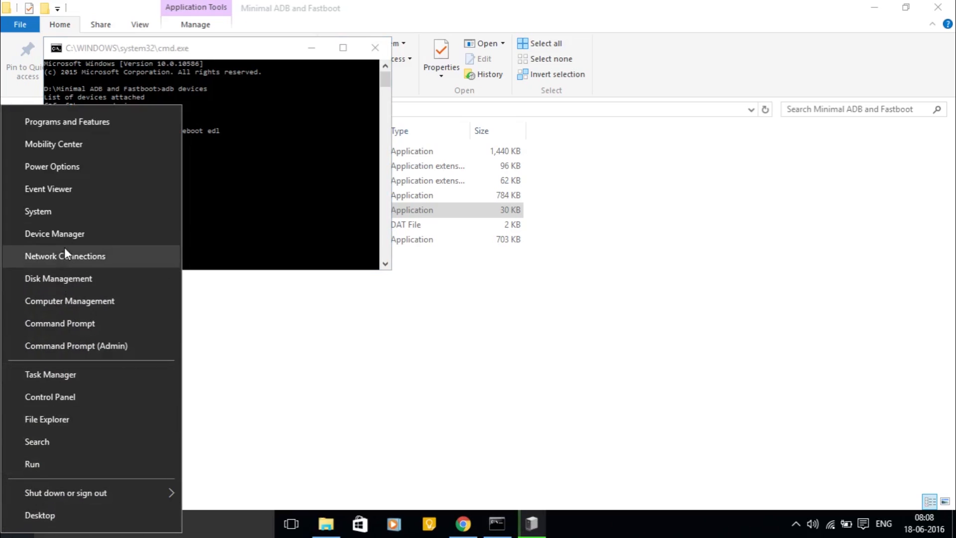
Step: Start a driver update for the QHSUSB_BULK device in Device Manager
{"action": "left_click", "coordinate": [54, 233]}
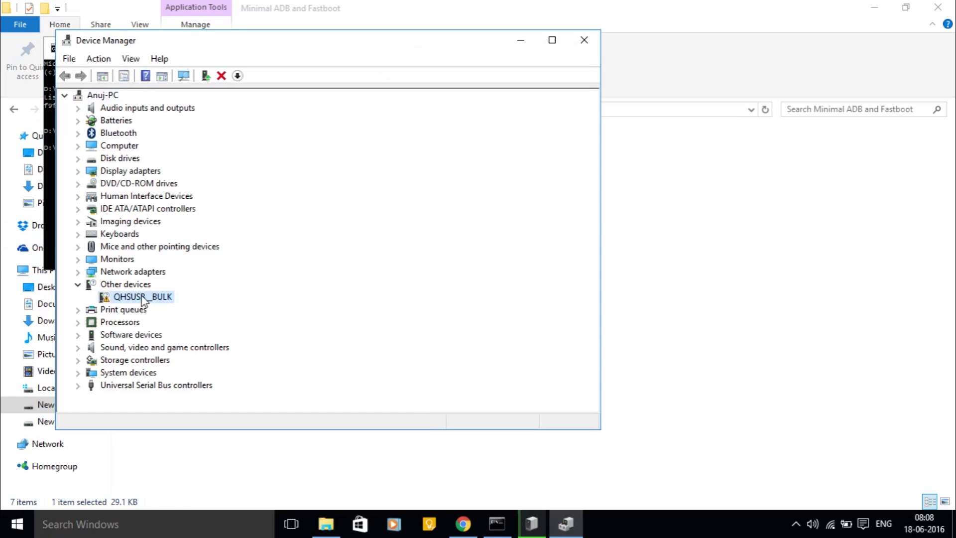
{"action": "right_click", "coordinate": [142, 296]}
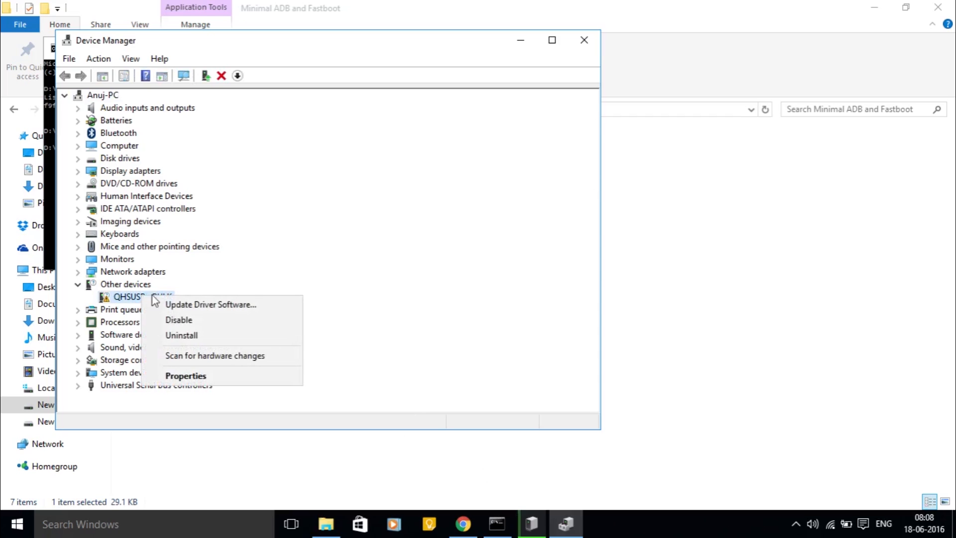
{"action": "left_click", "coordinate": [210, 304]}
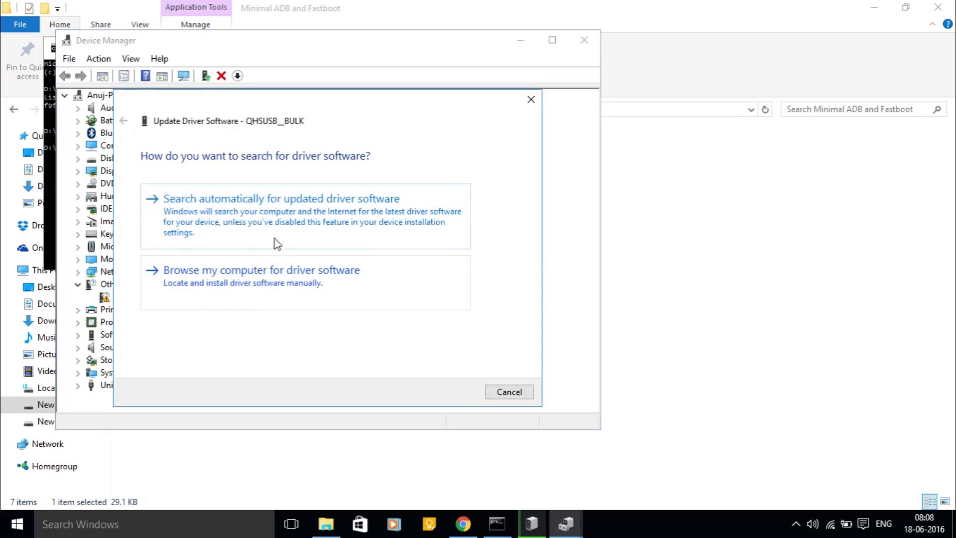
Step: Install the unsigned driver from D:\MIUI 8\Qualcomm Drivers\Qualcomm\Driver for QHSUSB_BULK
{"action": "left_click", "coordinate": [260, 269]}
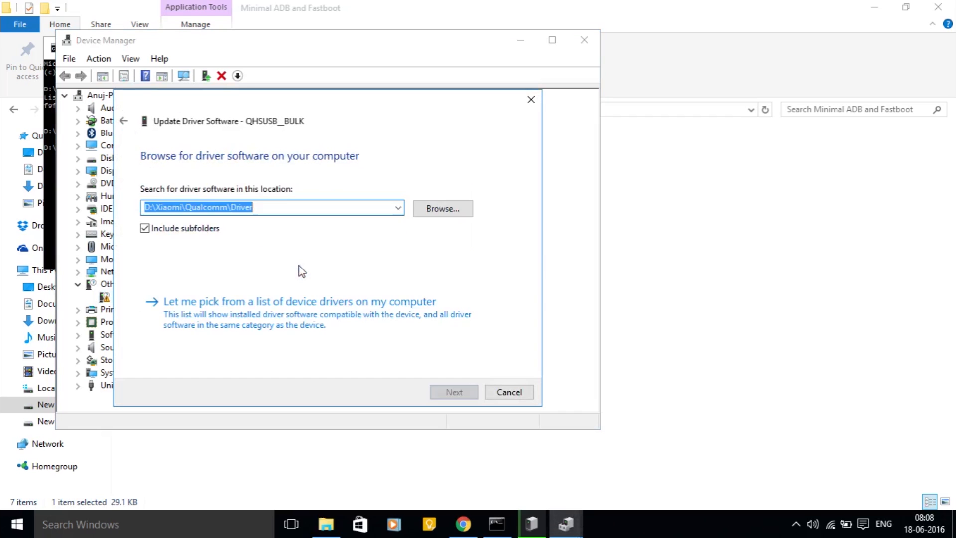
{"action": "left_click", "coordinate": [441, 209]}
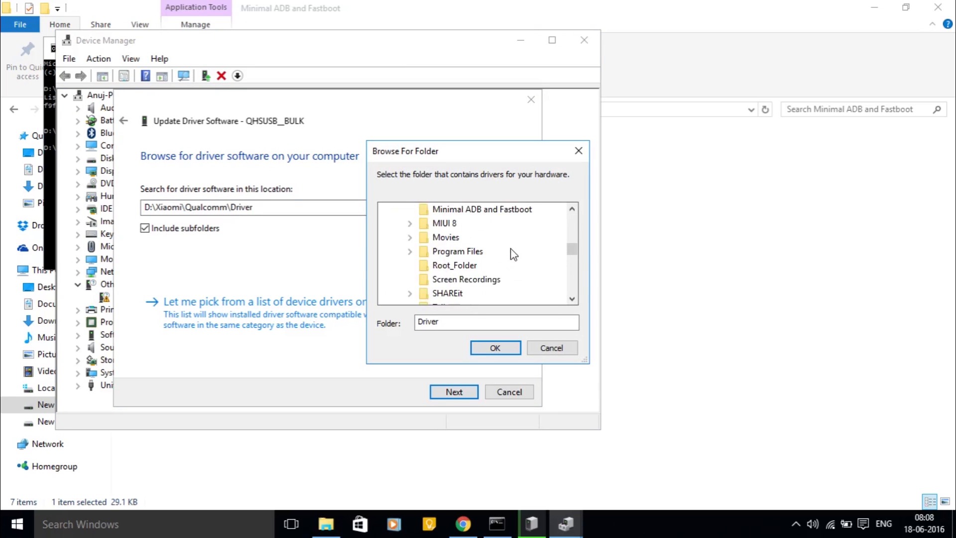
{"action": "scroll", "scroll_direction": "down", "scroll_amount": 3}
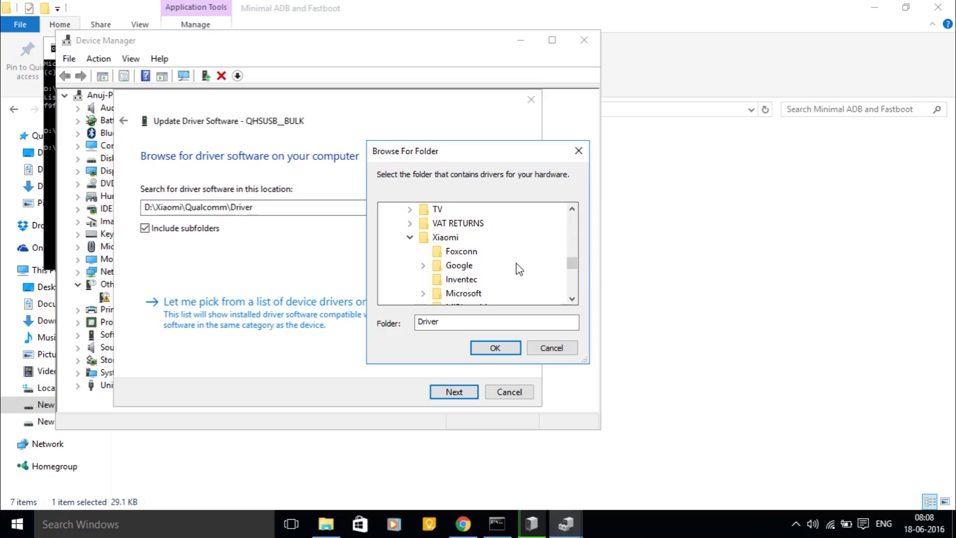
{"action": "scroll", "scroll_direction": "down", "scroll_amount": 3}
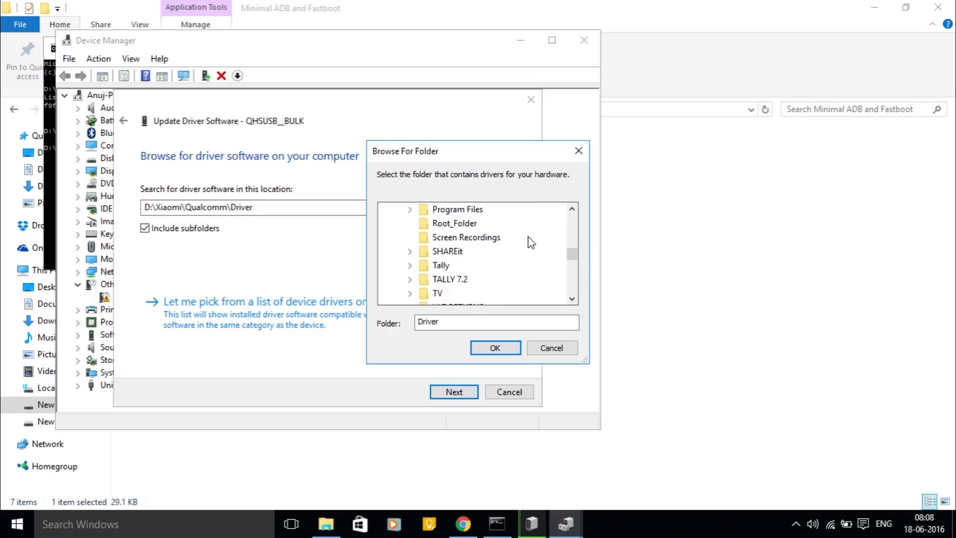
{"action": "left_click", "coordinate": [410, 237]}
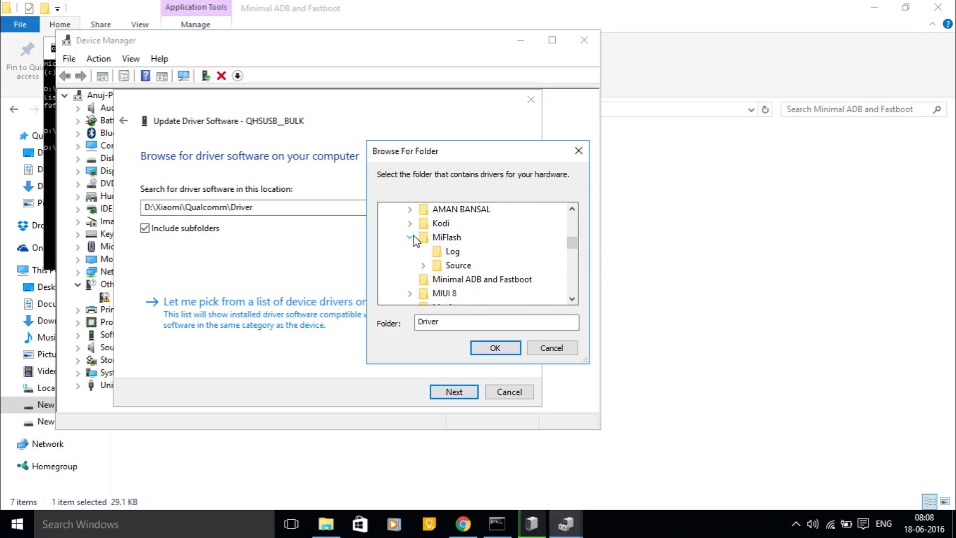
{"action": "scroll", "scroll_direction": "down", "scroll_amount": 3}
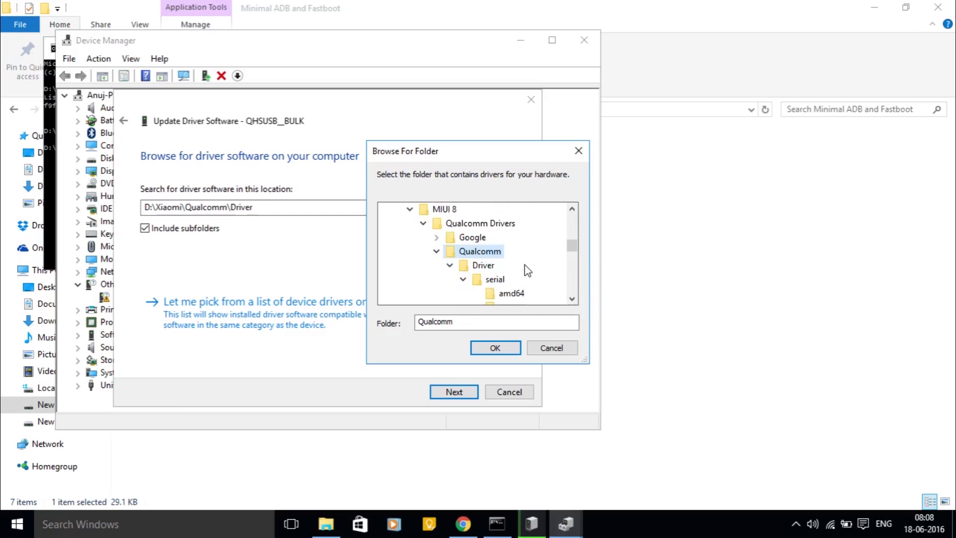
{"action": "left_click", "coordinate": [510, 250]}
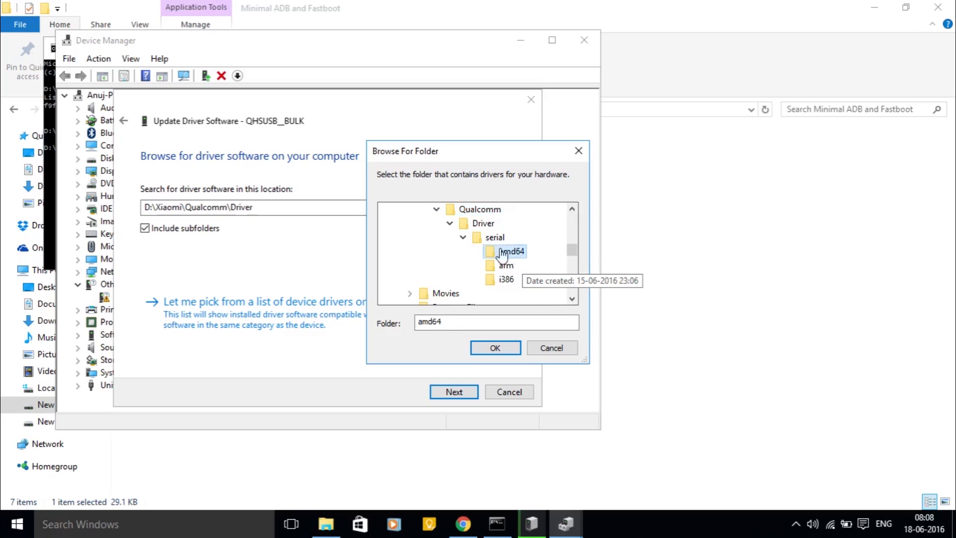
{"action": "left_click", "coordinate": [494, 348]}
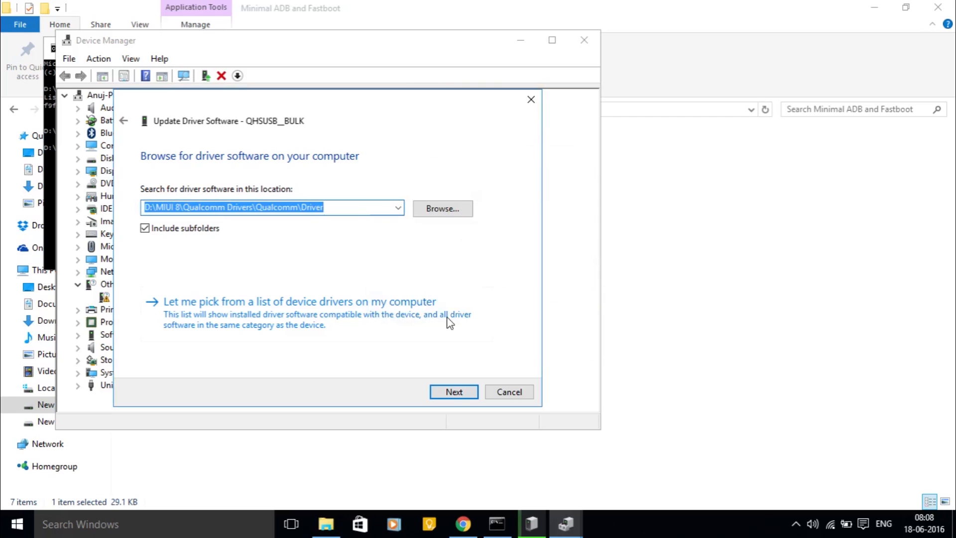
{"action": "left_click", "coordinate": [454, 391]}
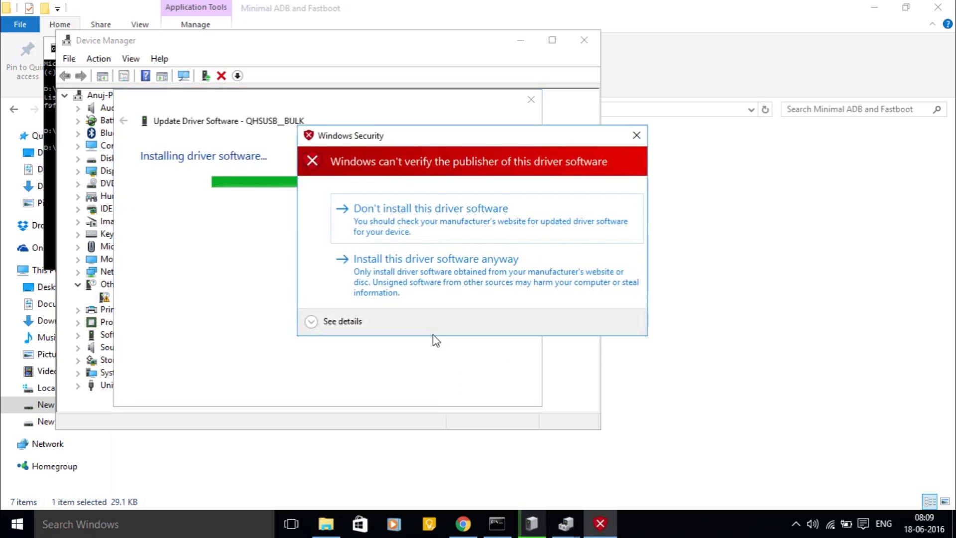
{"action": "left_click", "coordinate": [435, 258]}
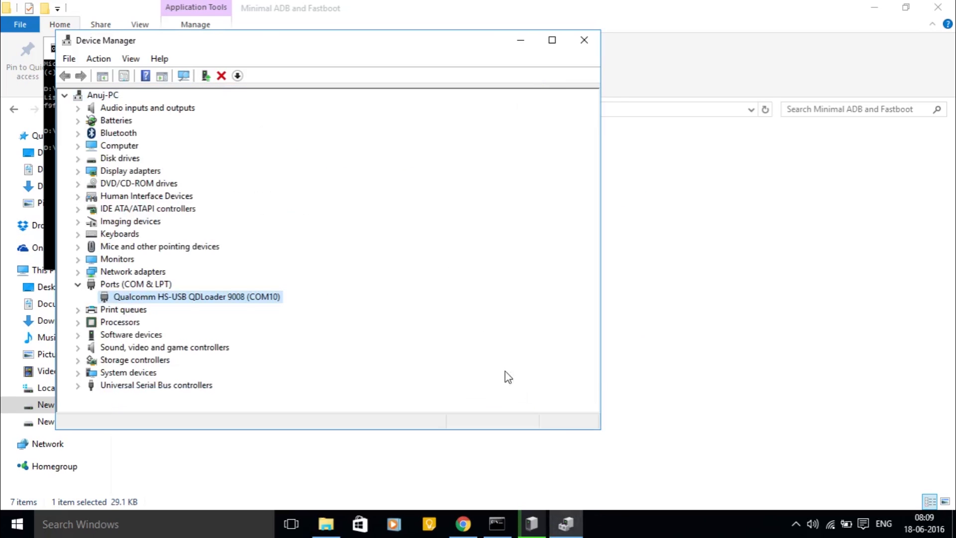
{"action": "mouse_move", "coordinate": [483, 337]}
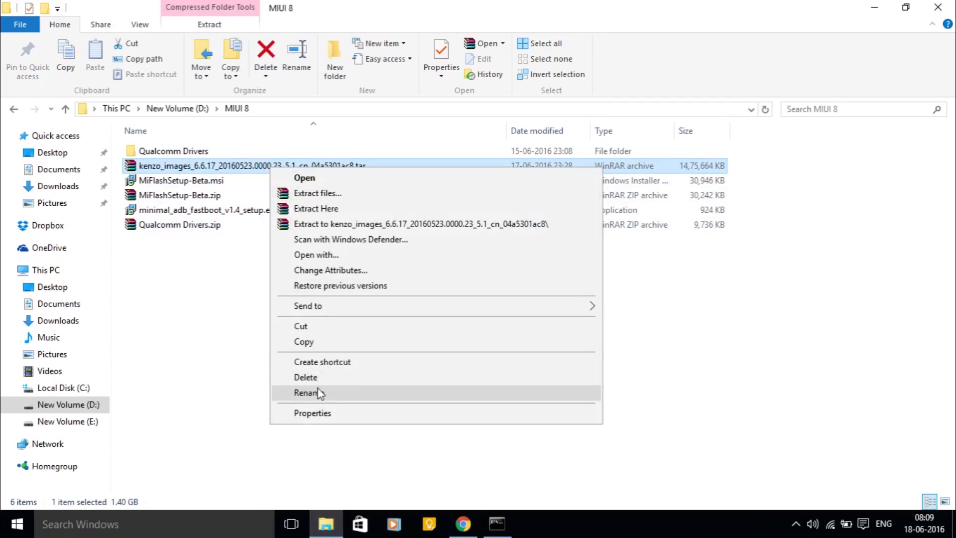
Step: Rename the kenzo_images archive from .tar to .tgz and extract it here
{"action": "left_click", "coordinate": [309, 392]}
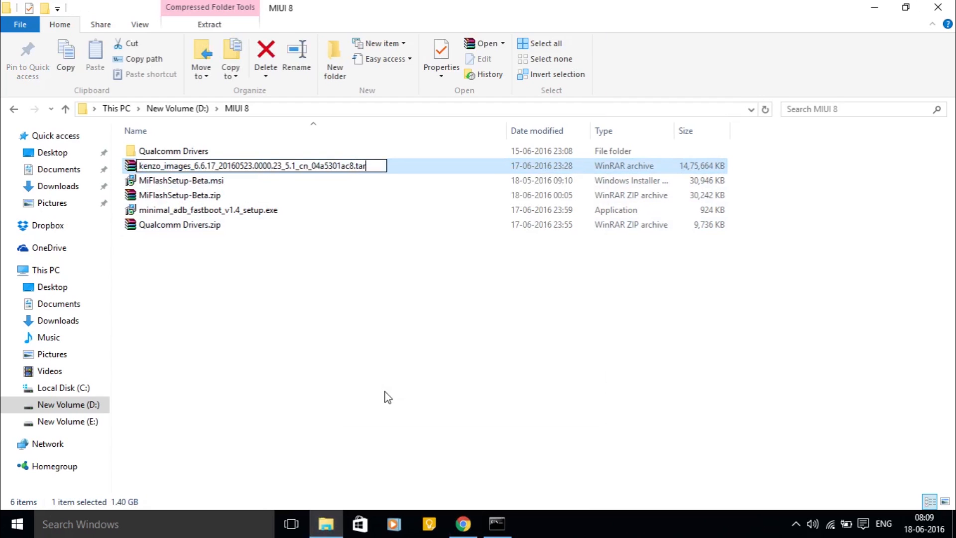
{"action": "key", "text": "Backspace"}
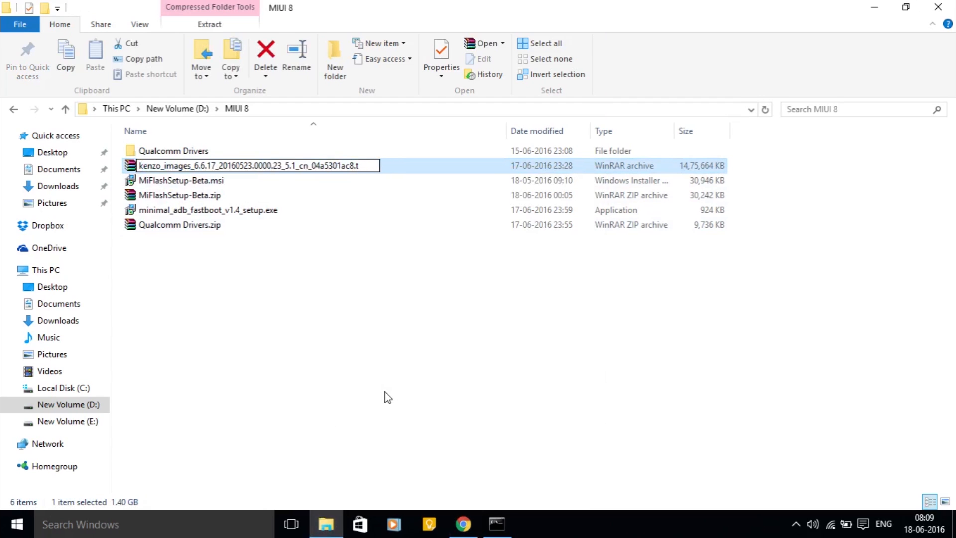
{"action": "key", "text": "enter"}
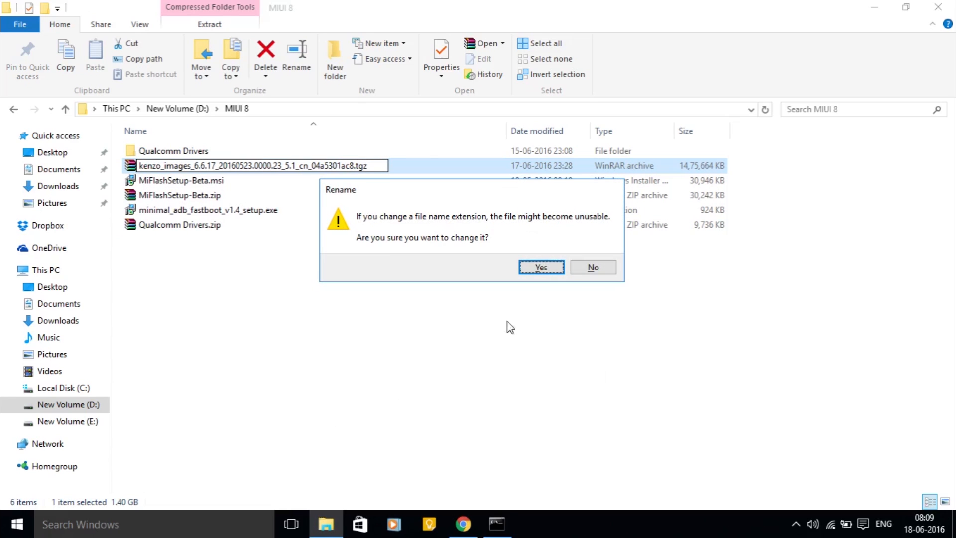
{"action": "left_click", "coordinate": [540, 266]}
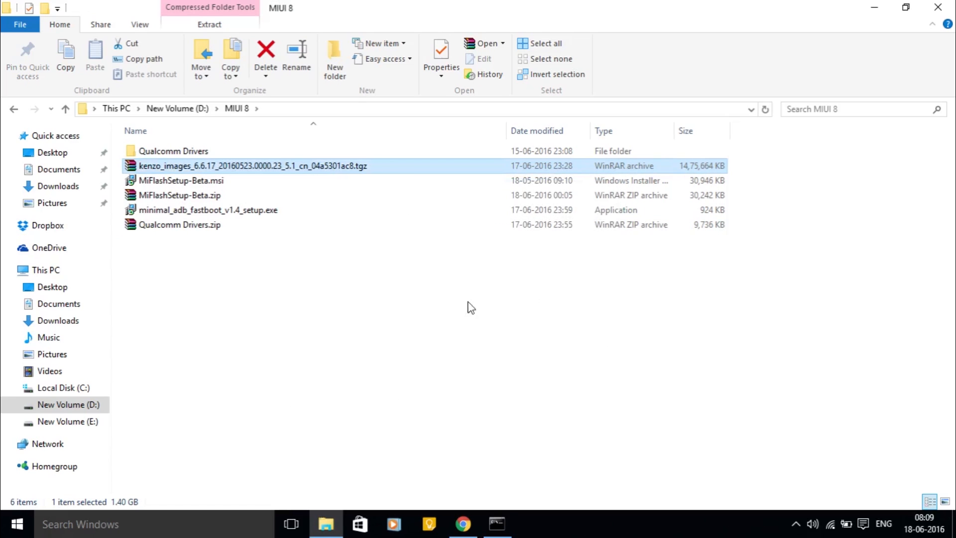
{"action": "mouse_move", "coordinate": [228, 168]}
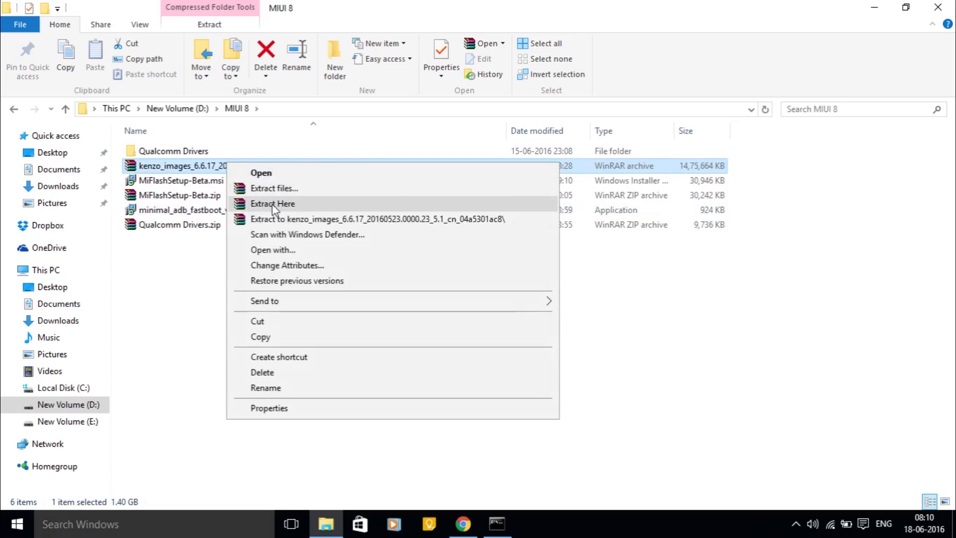
{"action": "left_click", "coordinate": [272, 203]}
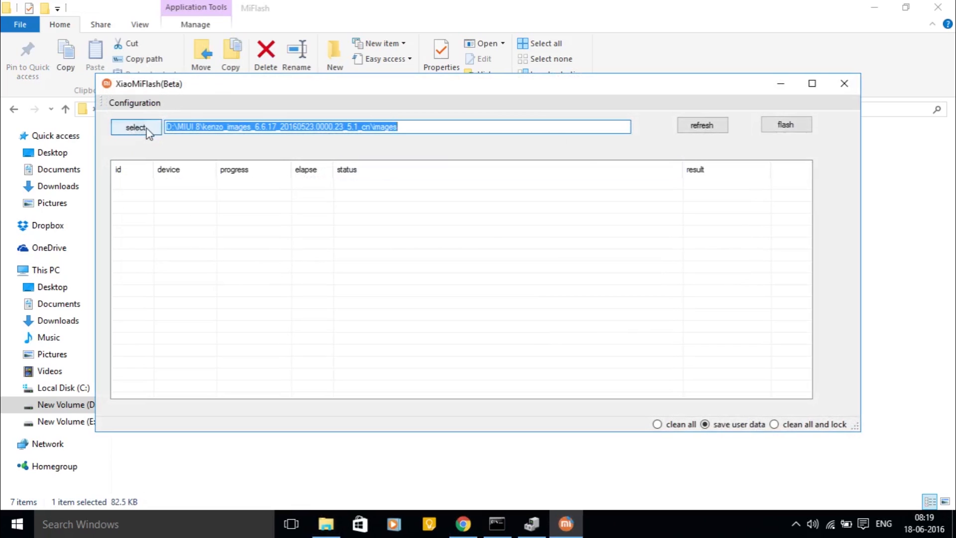
Step: Select the kenzo_images images folder, refresh to detect COM10, and start flashing
{"action": "left_click", "coordinate": [135, 126]}
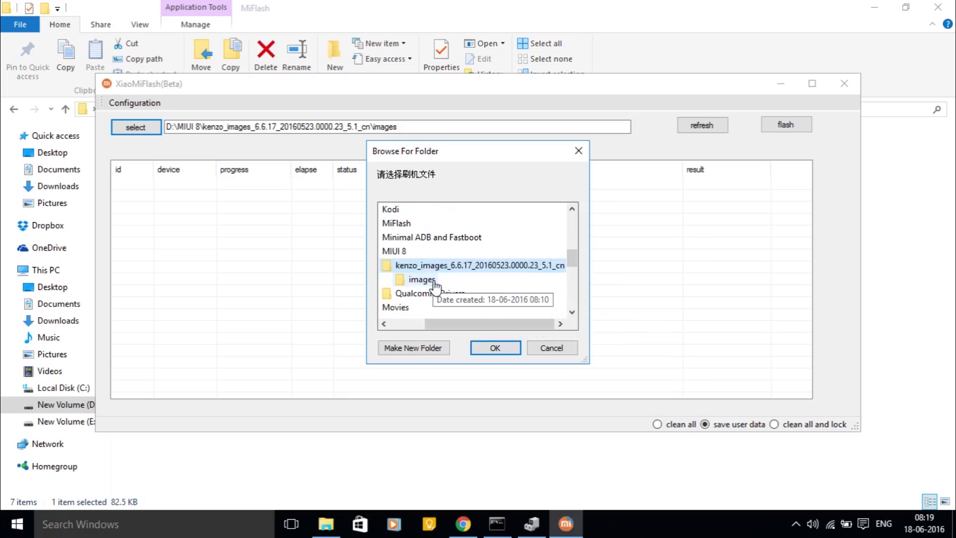
{"action": "left_click", "coordinate": [494, 347]}
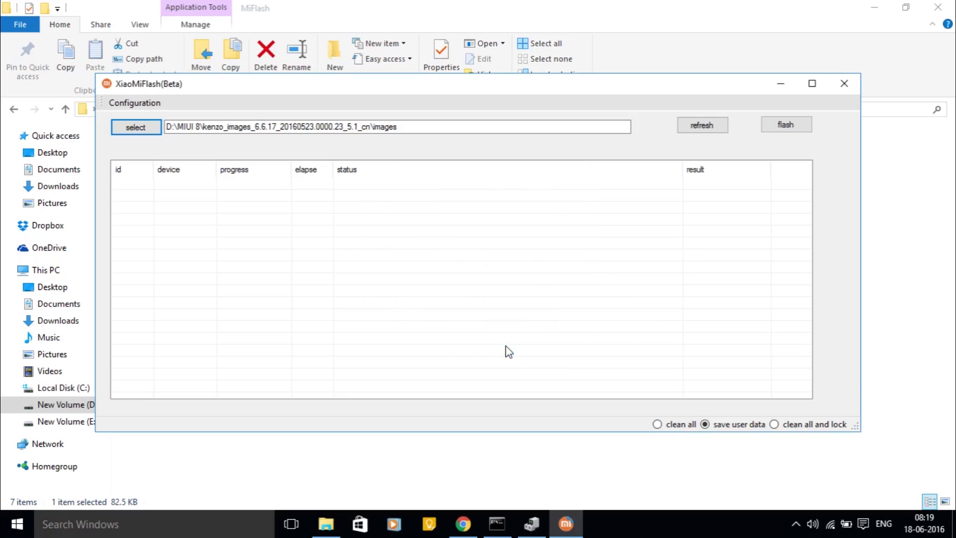
{"action": "left_click", "coordinate": [701, 125]}
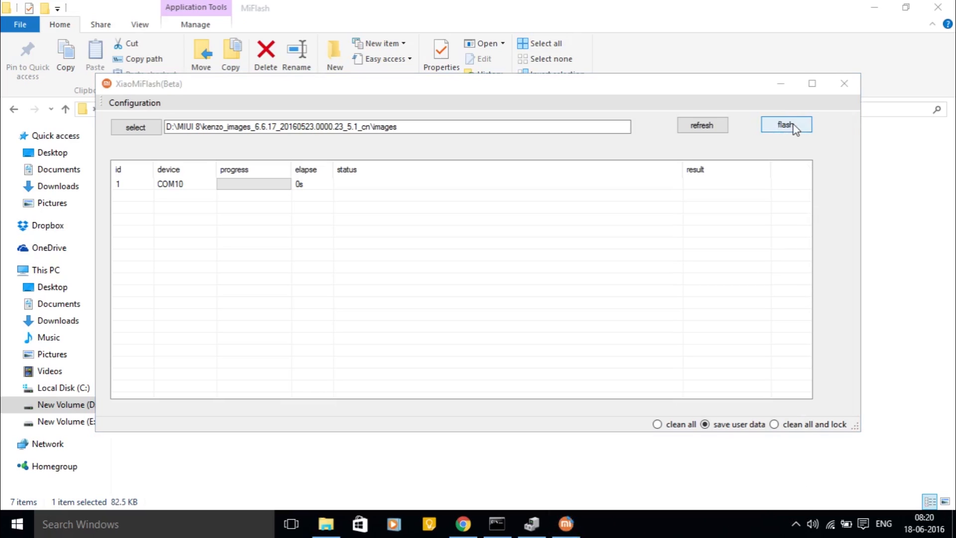
{"action": "left_click", "coordinate": [786, 124]}
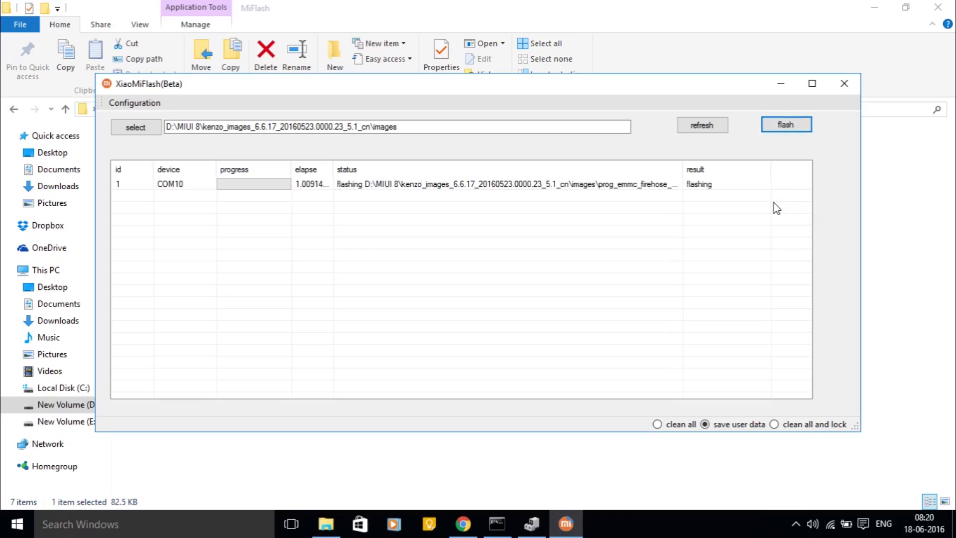